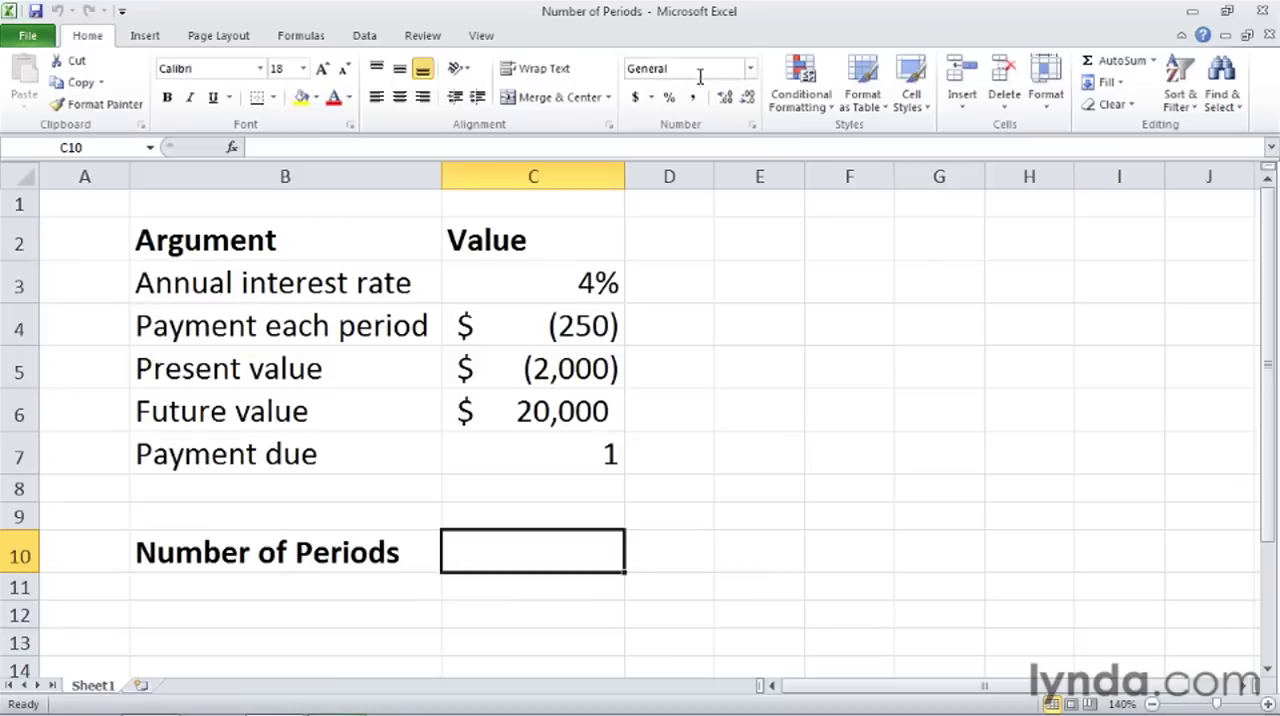
# Review the argument cells C3-C7: annual rate, payment, present value, future value and payment due.
pyautogui.click(532, 282)
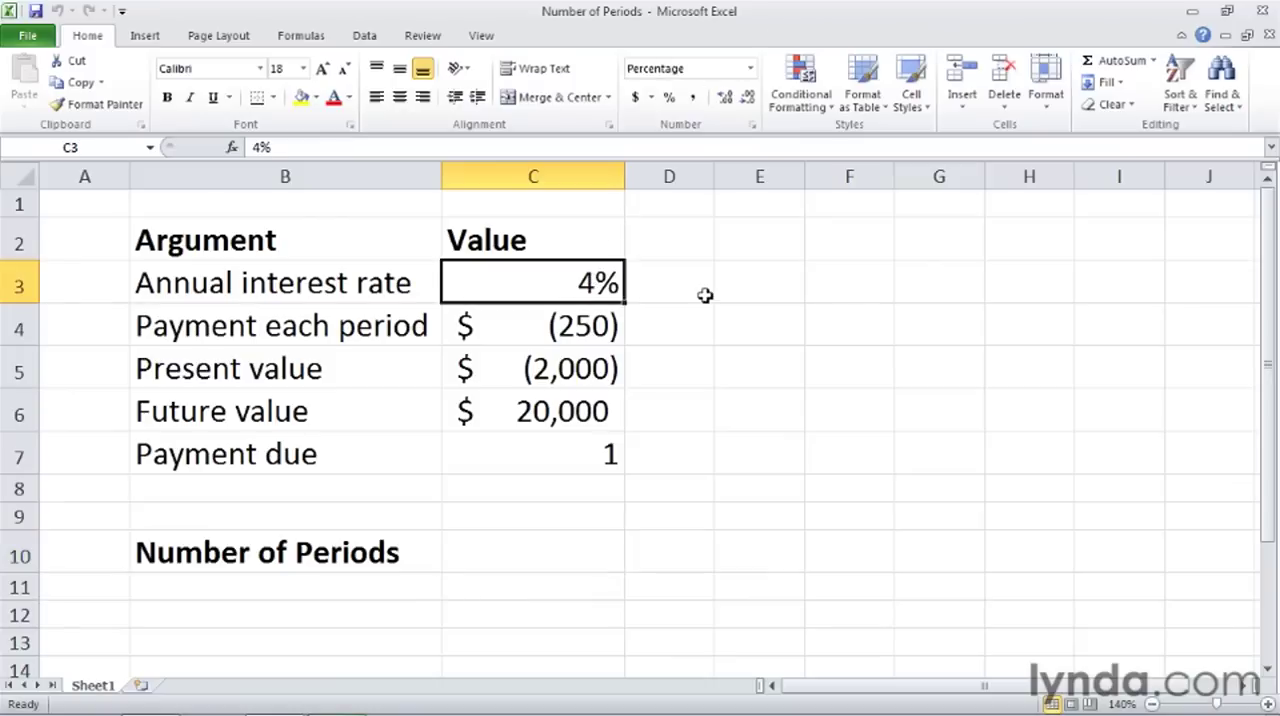
pyautogui.click(532, 324)
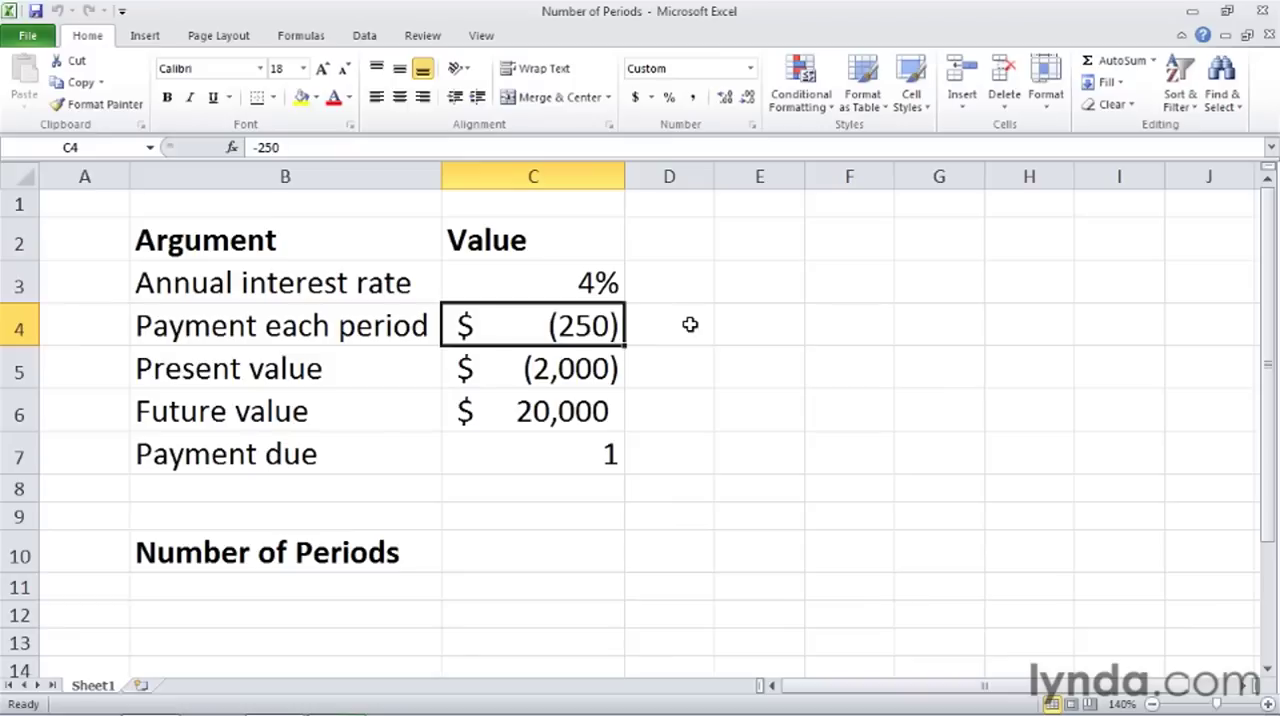
pyautogui.click(532, 410)
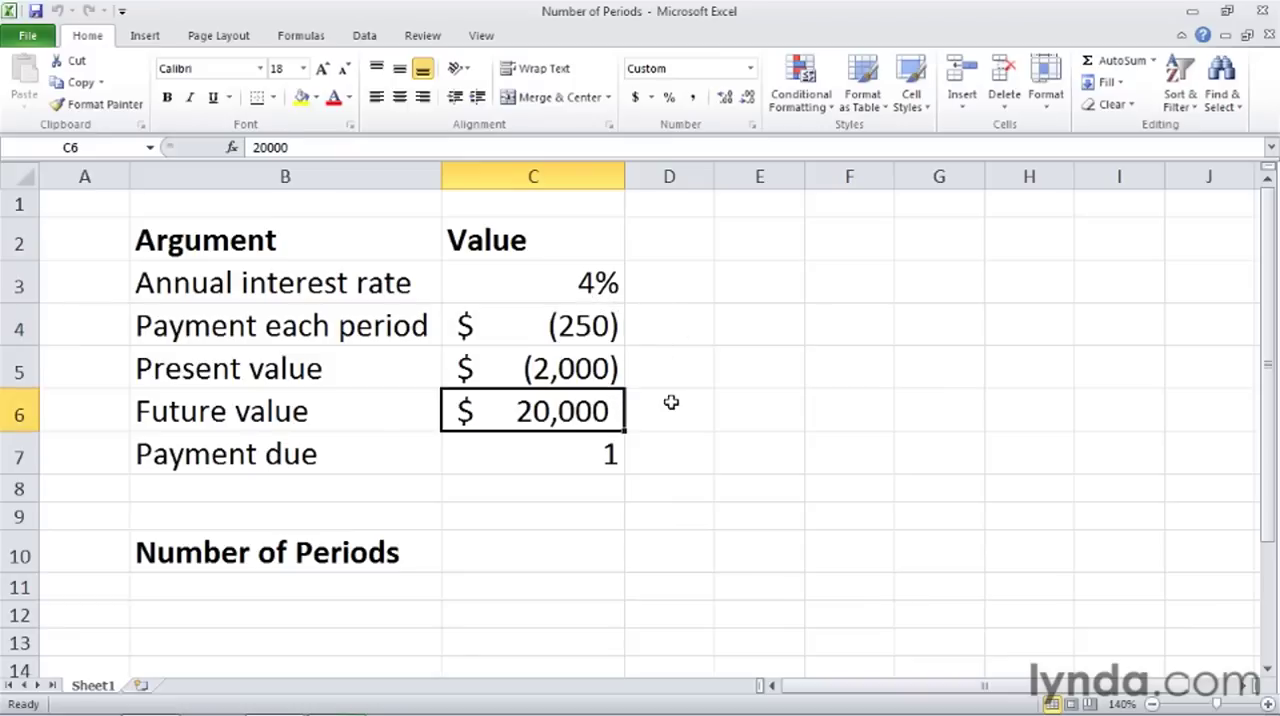
pyautogui.click(532, 324)
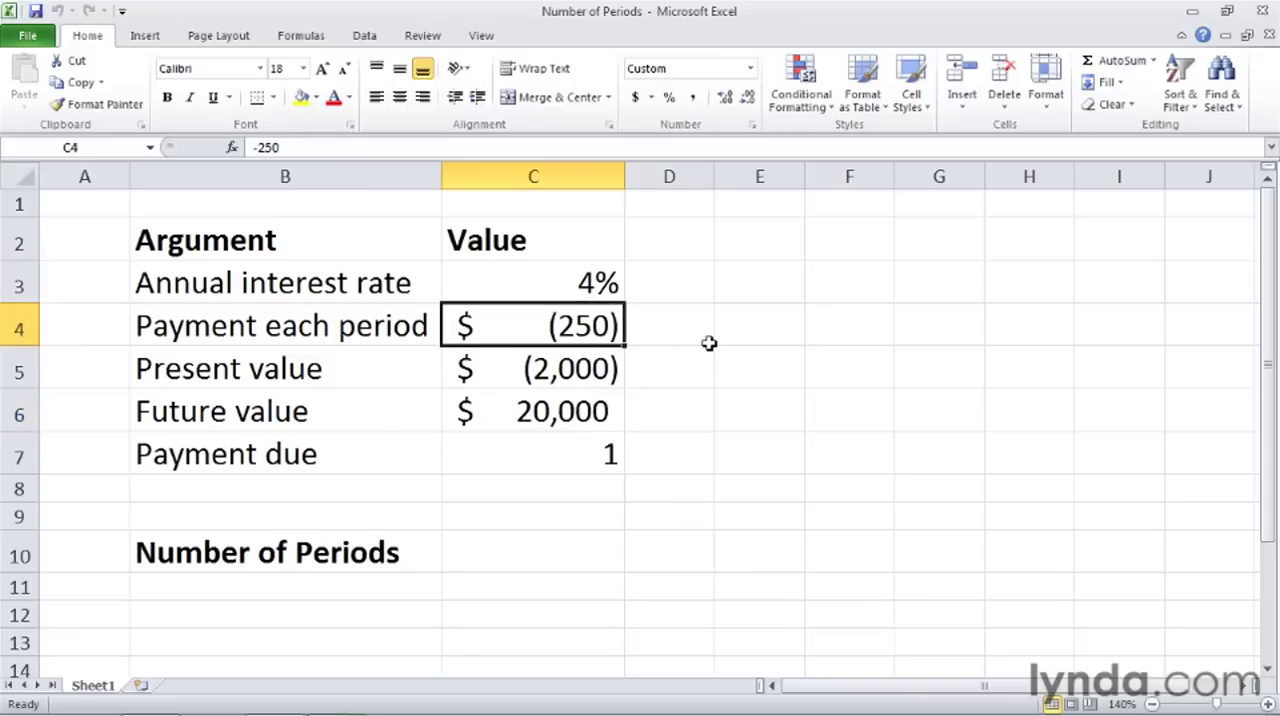
pyautogui.click(532, 368)
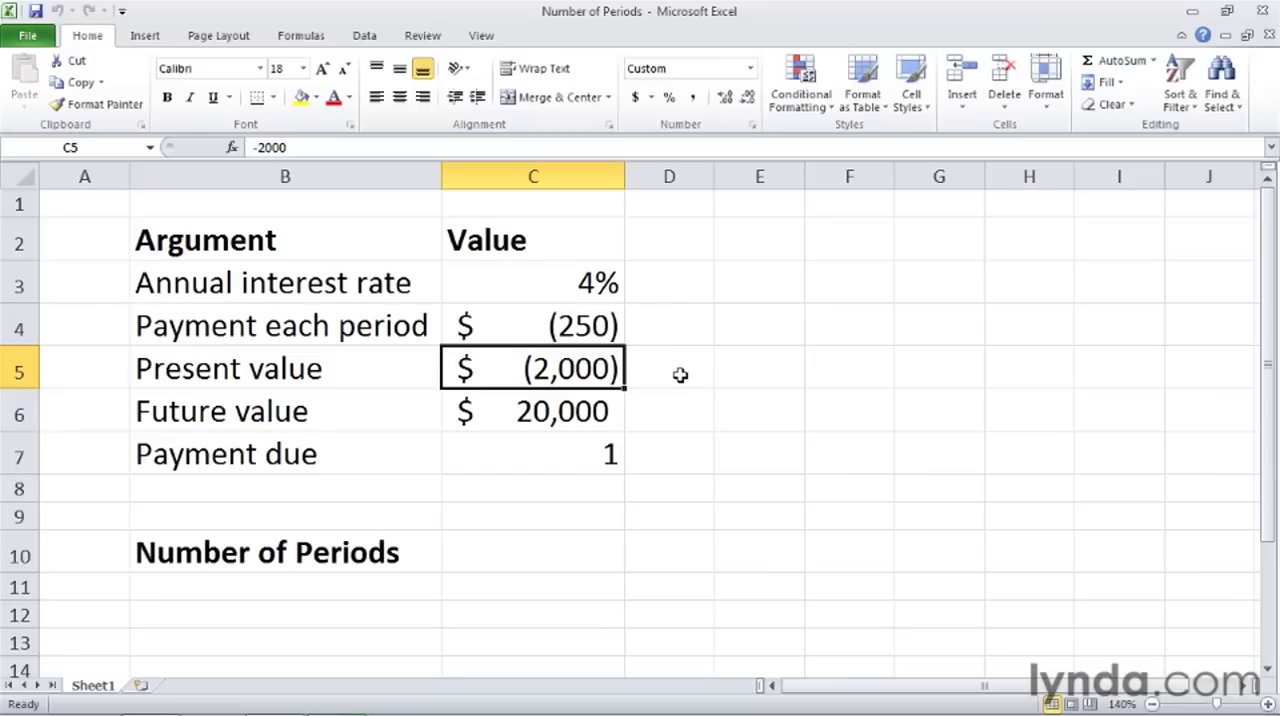
pyautogui.click(532, 410)
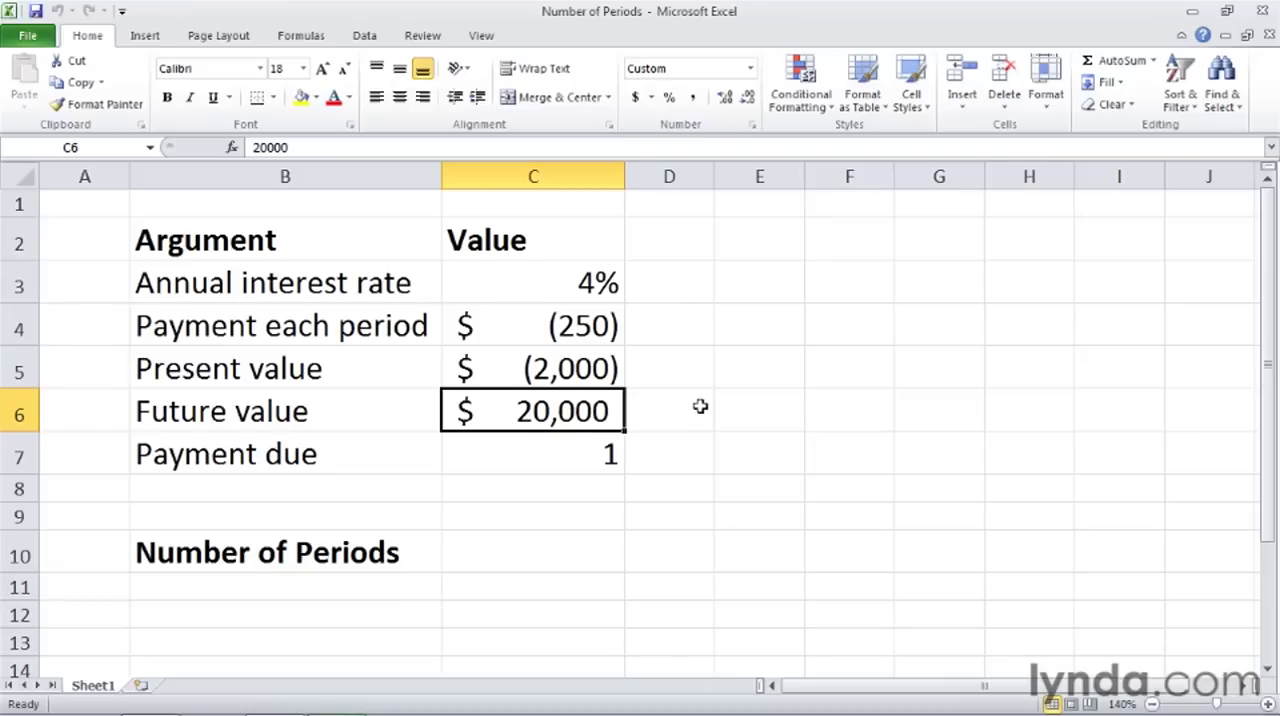
pyautogui.click(532, 452)
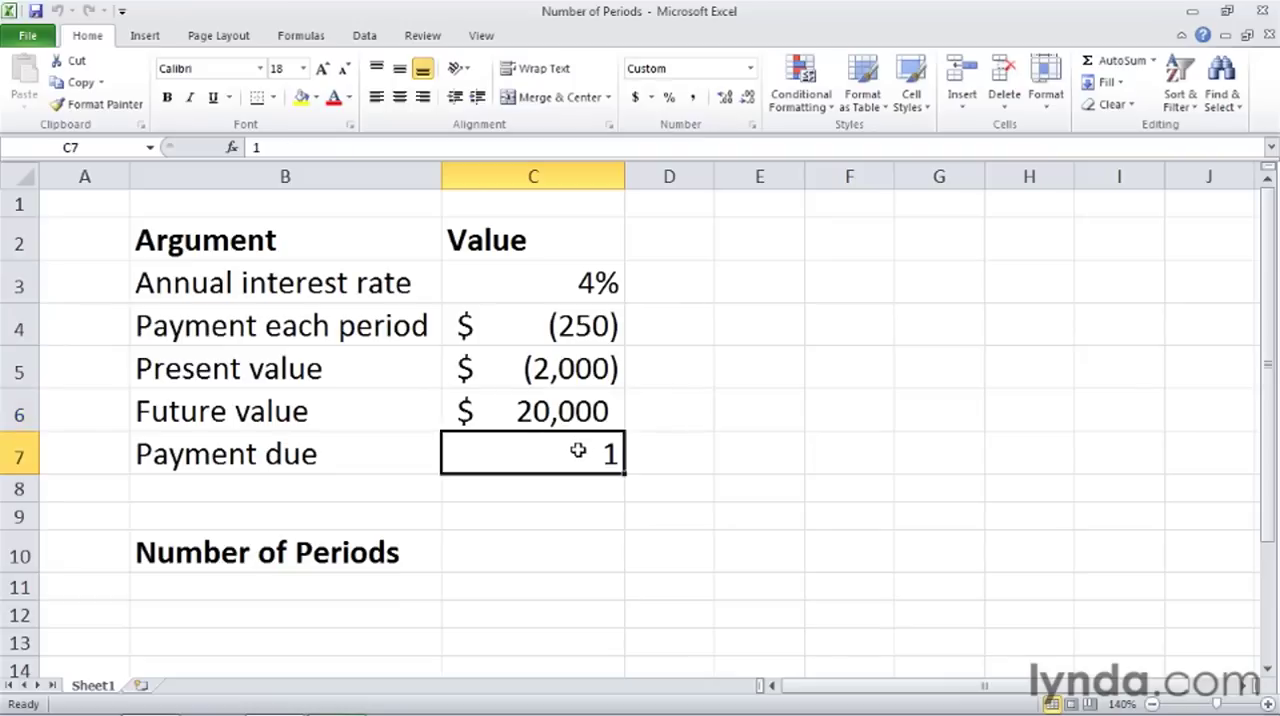
pyautogui.press('Return')
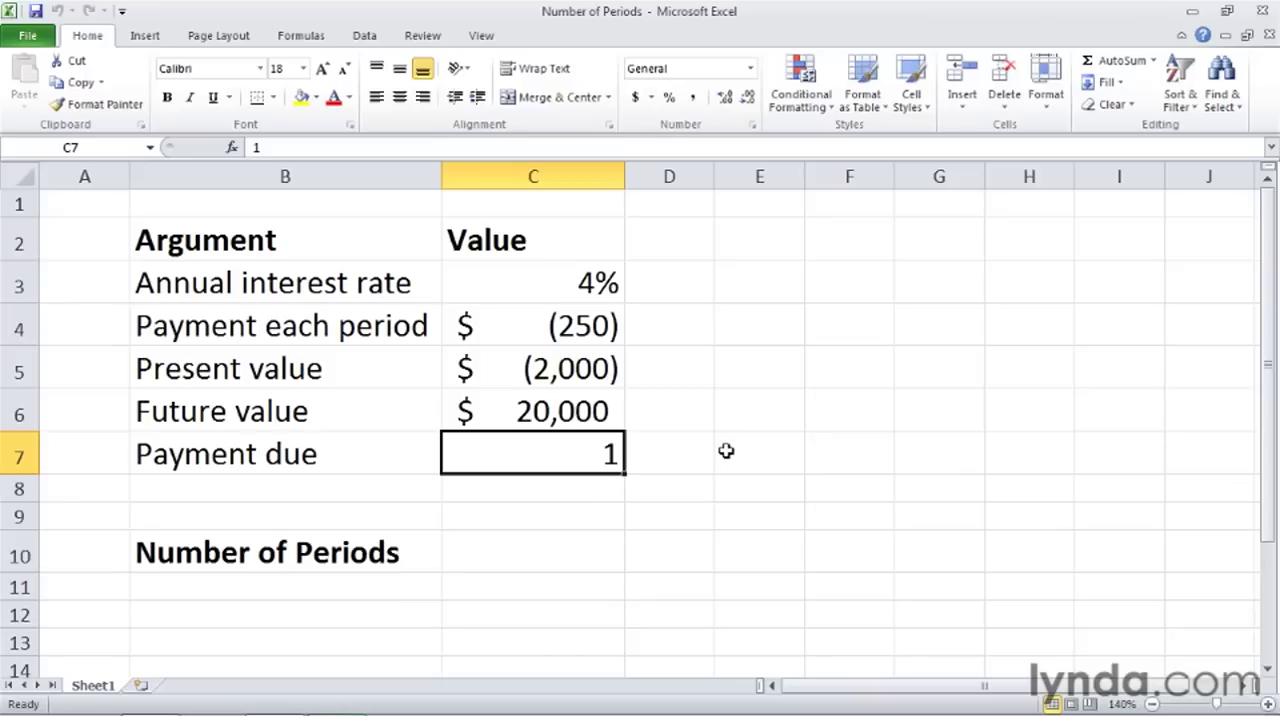
# Enter =NPER(C3/12,C4,C5,C6,C7) in C10, giving 62.9421004 periods.
pyautogui.click(532, 552)
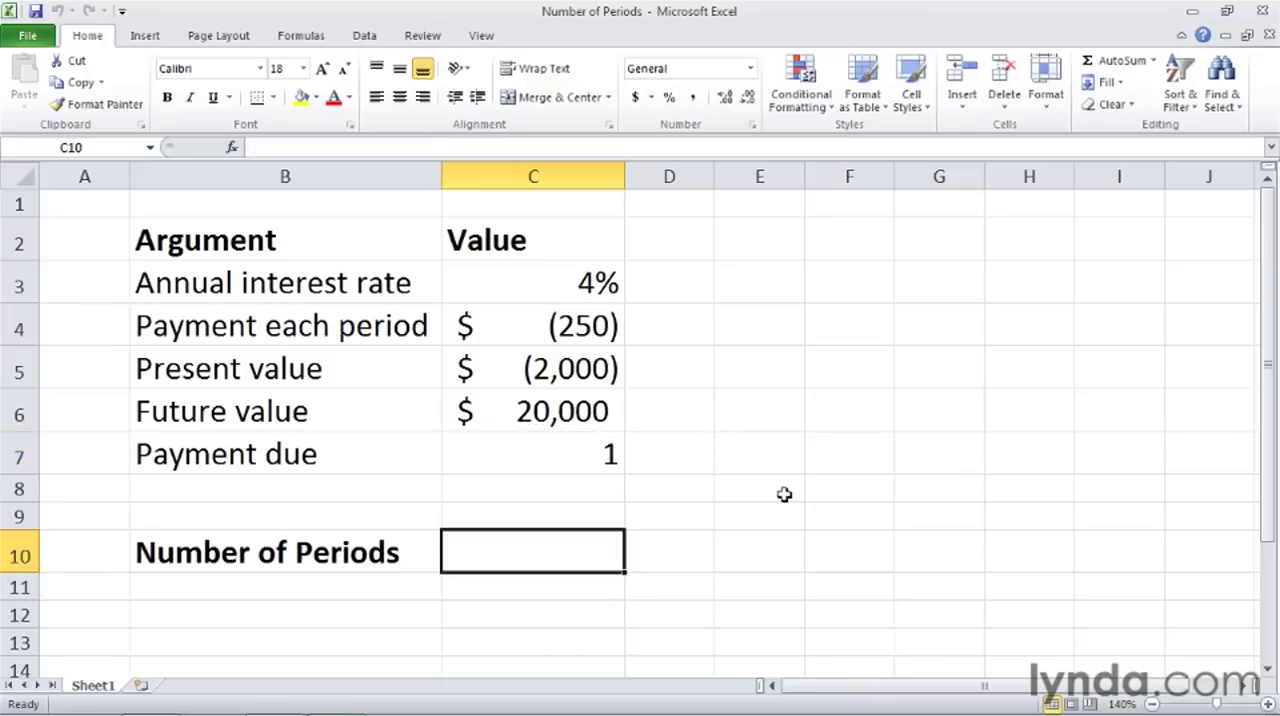
pyautogui.write('=')
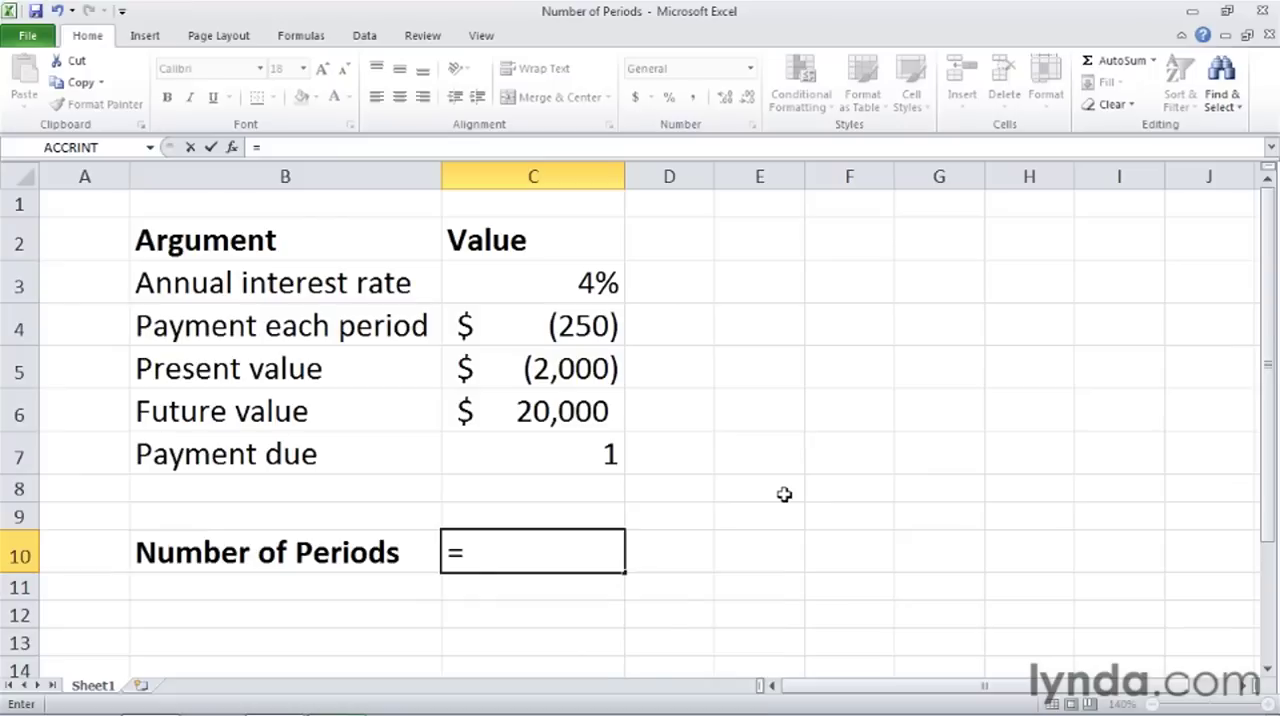
pyautogui.write('nper')
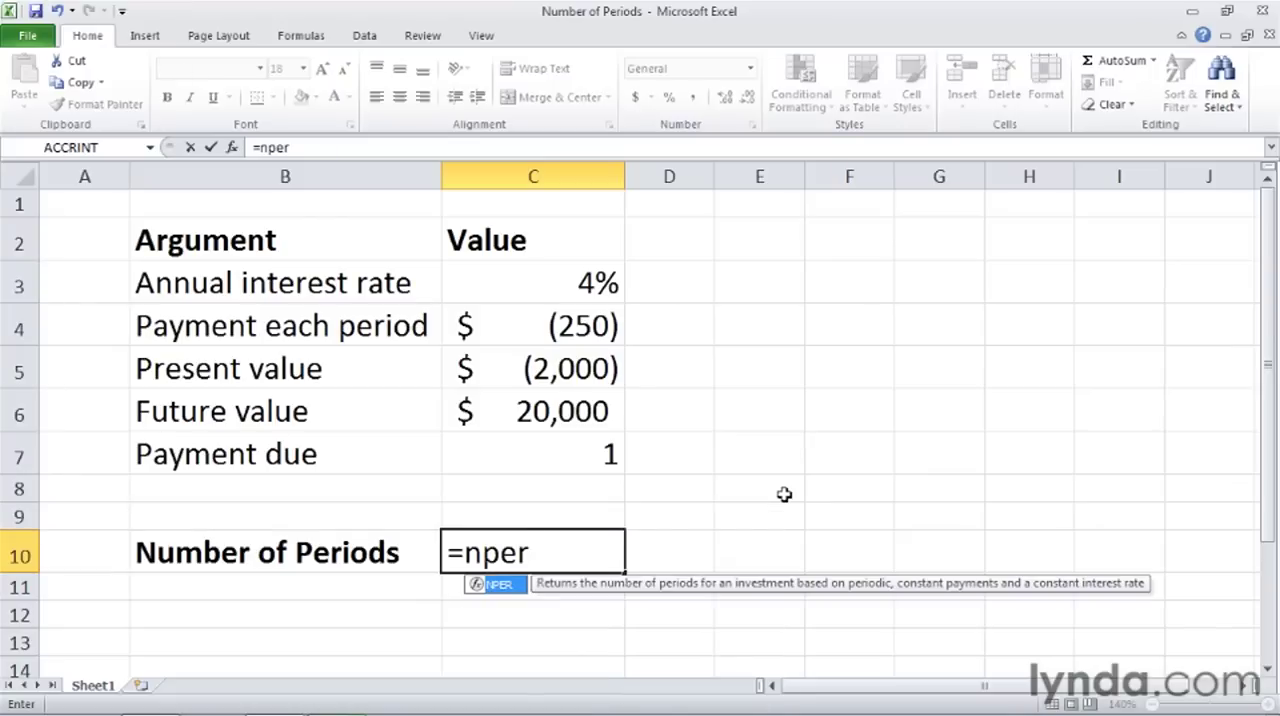
pyautogui.write('(')
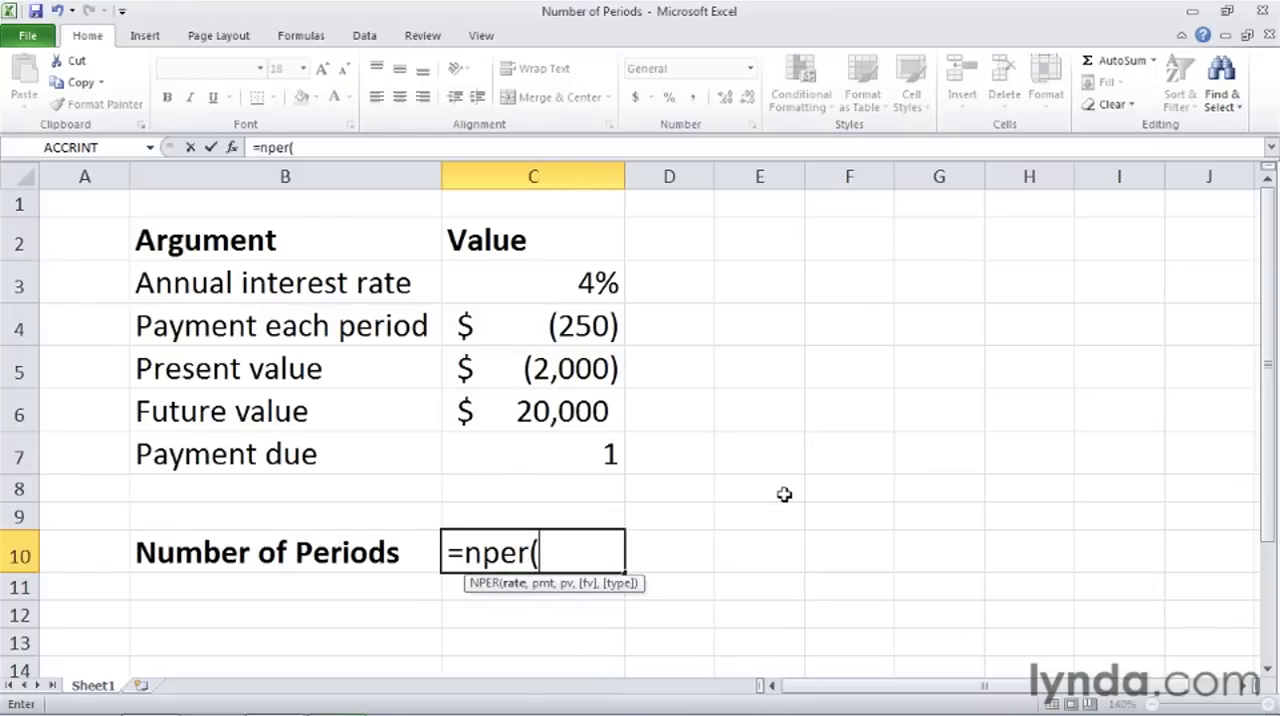
pyautogui.click(532, 282)
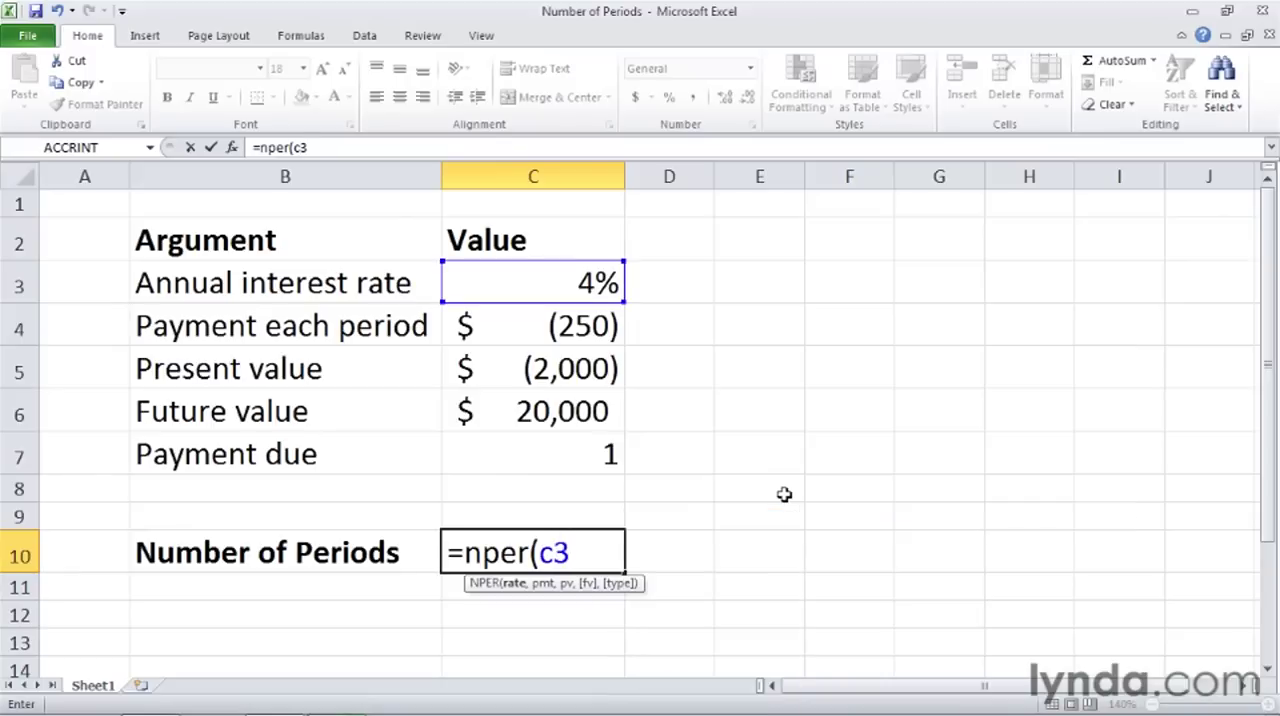
pyautogui.write('/')
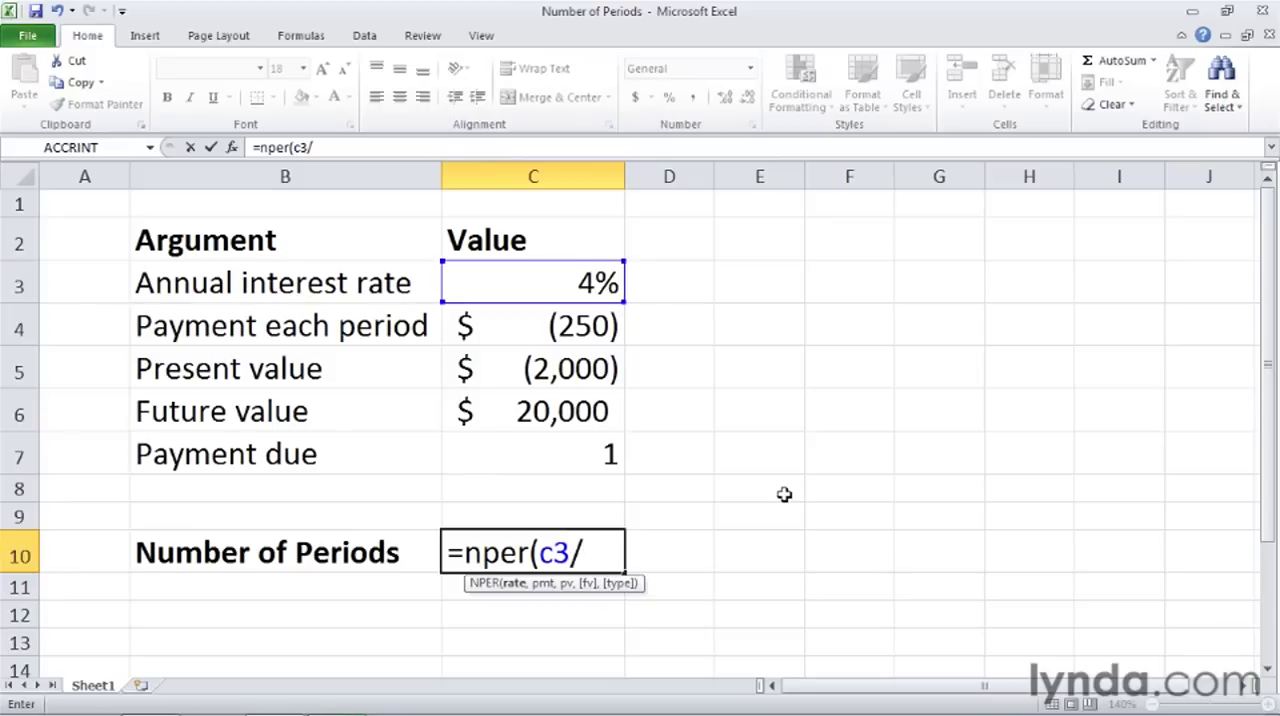
pyautogui.write('12,')
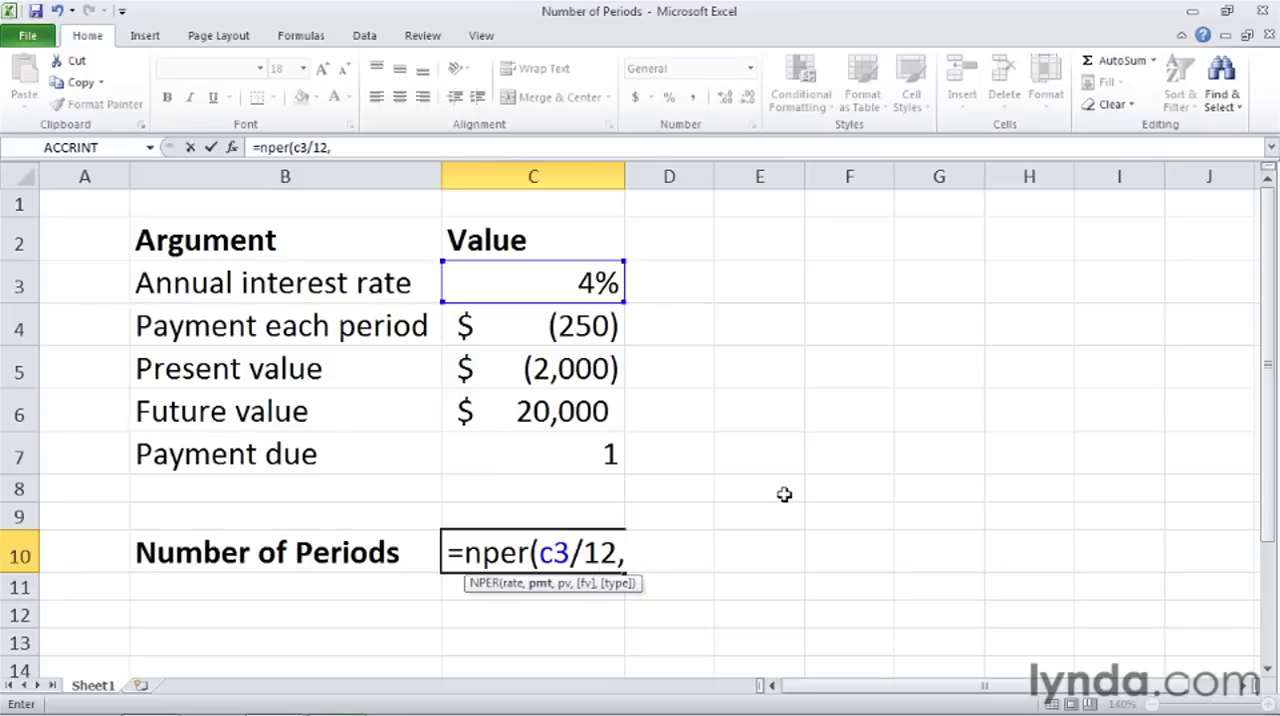
pyautogui.write('c4,c5,c6')
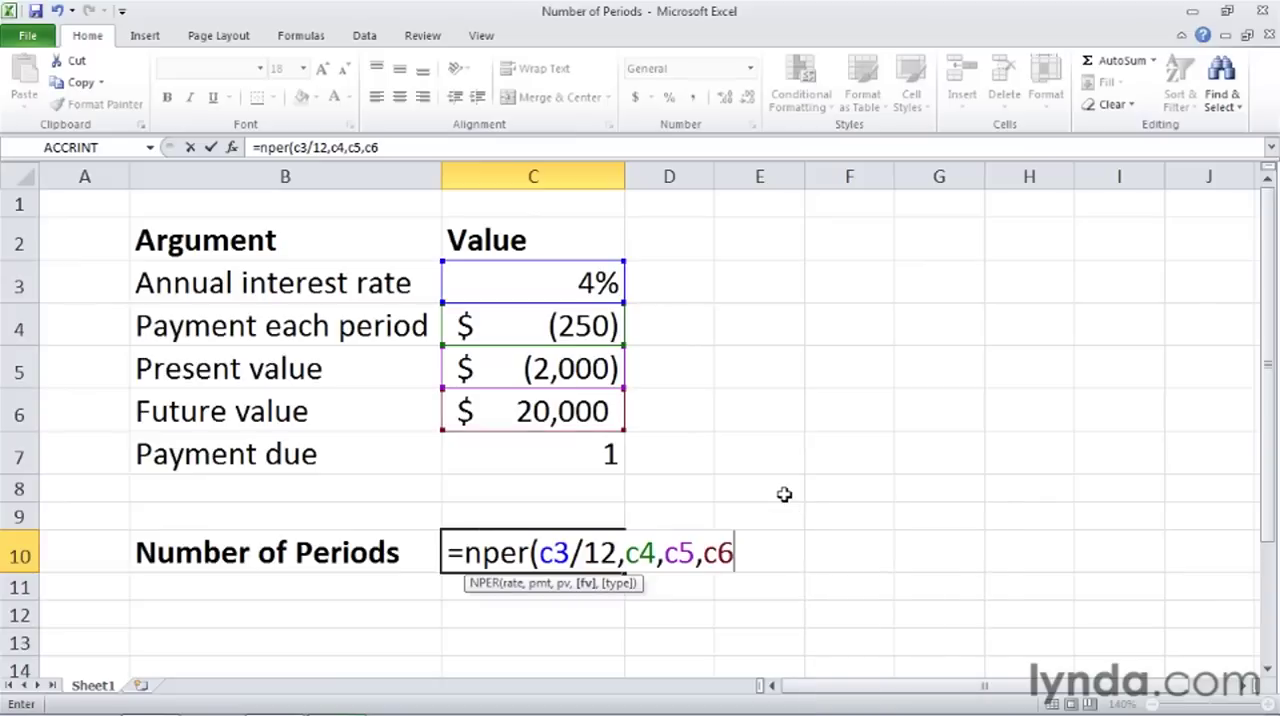
pyautogui.write(',c')
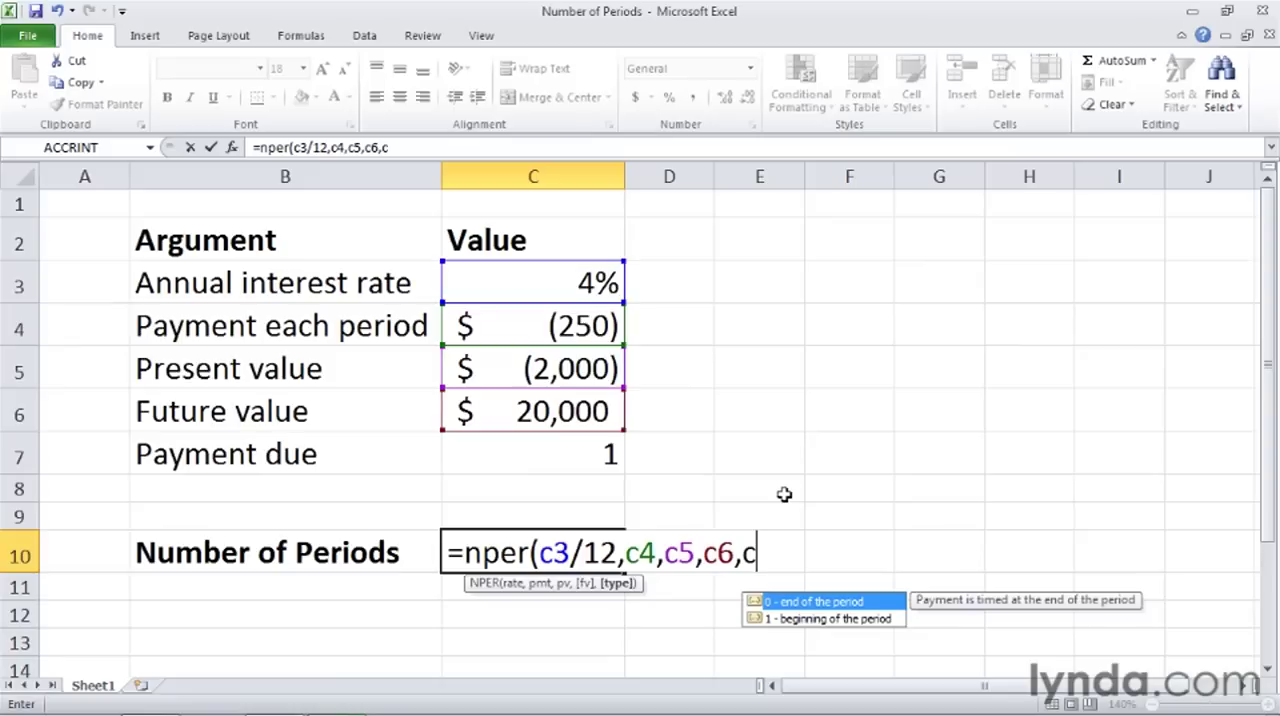
pyautogui.write('7)')
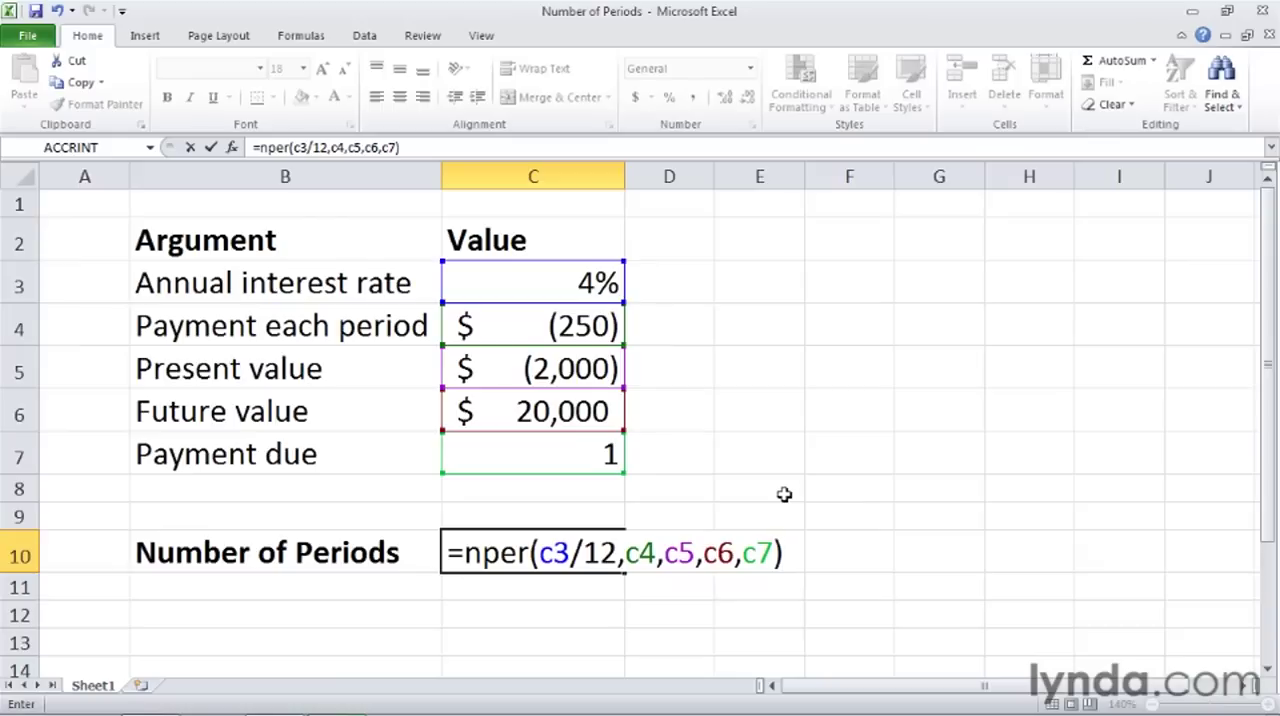
pyautogui.press('Return')
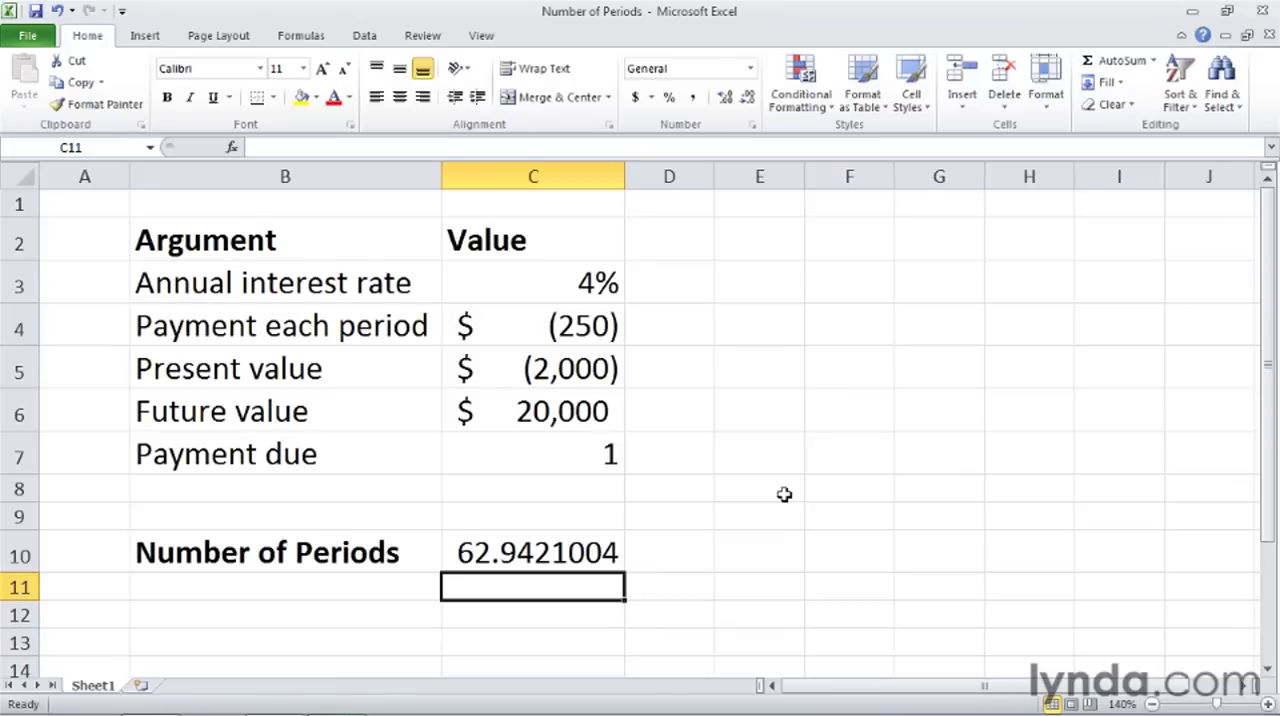
# Change the payment each period in C4 to -300 so C10 recalculates to 53.5369659 periods.
pyautogui.click(532, 552)
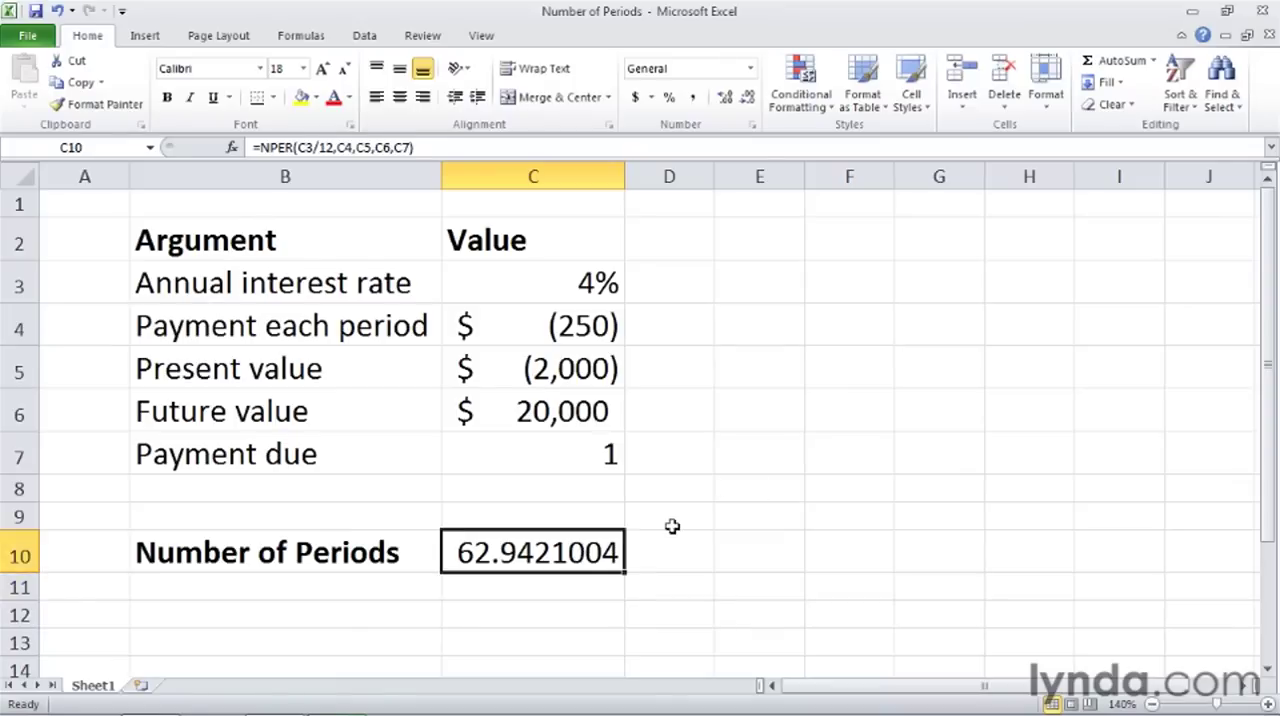
pyautogui.moveTo(588, 334)
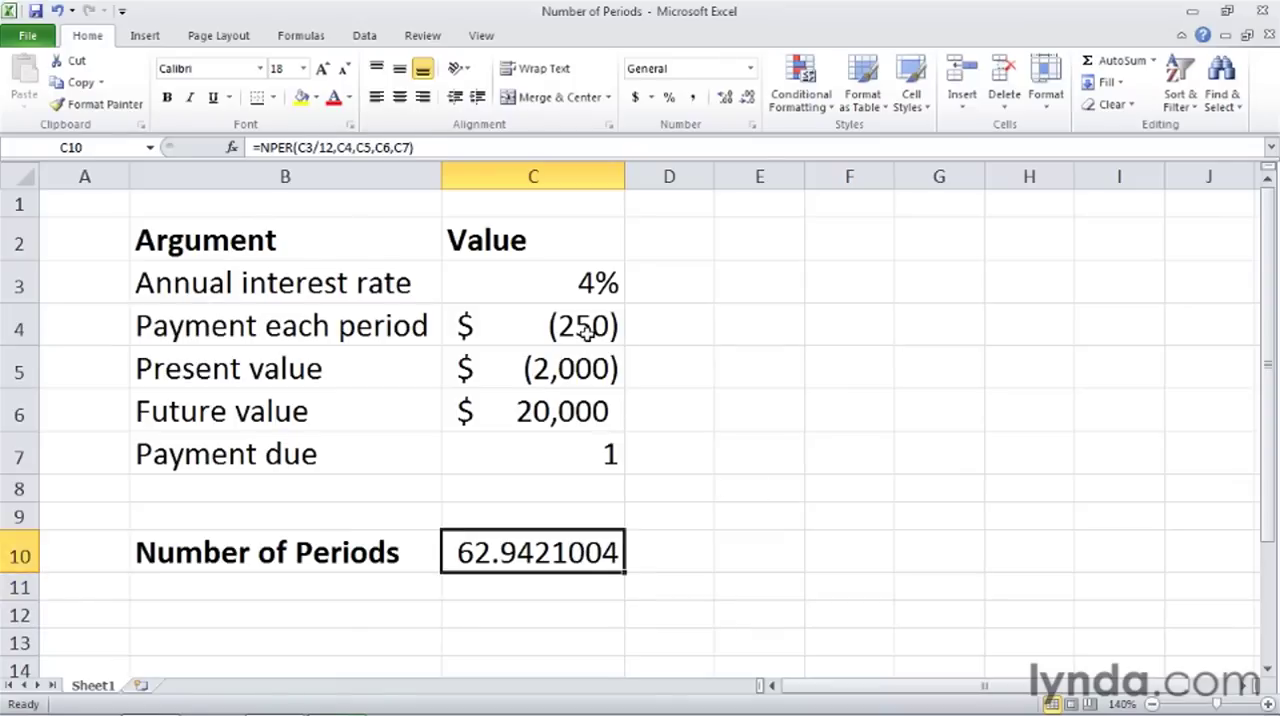
pyautogui.click(532, 324)
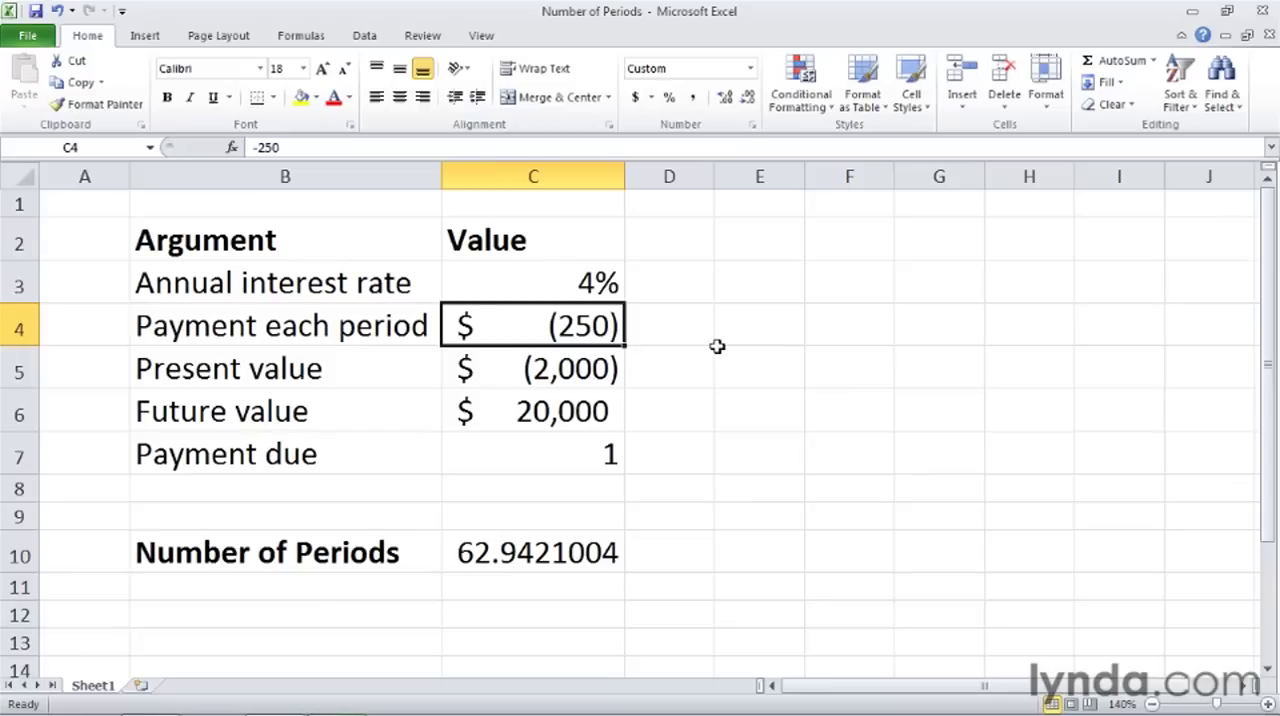
pyautogui.write('-300')
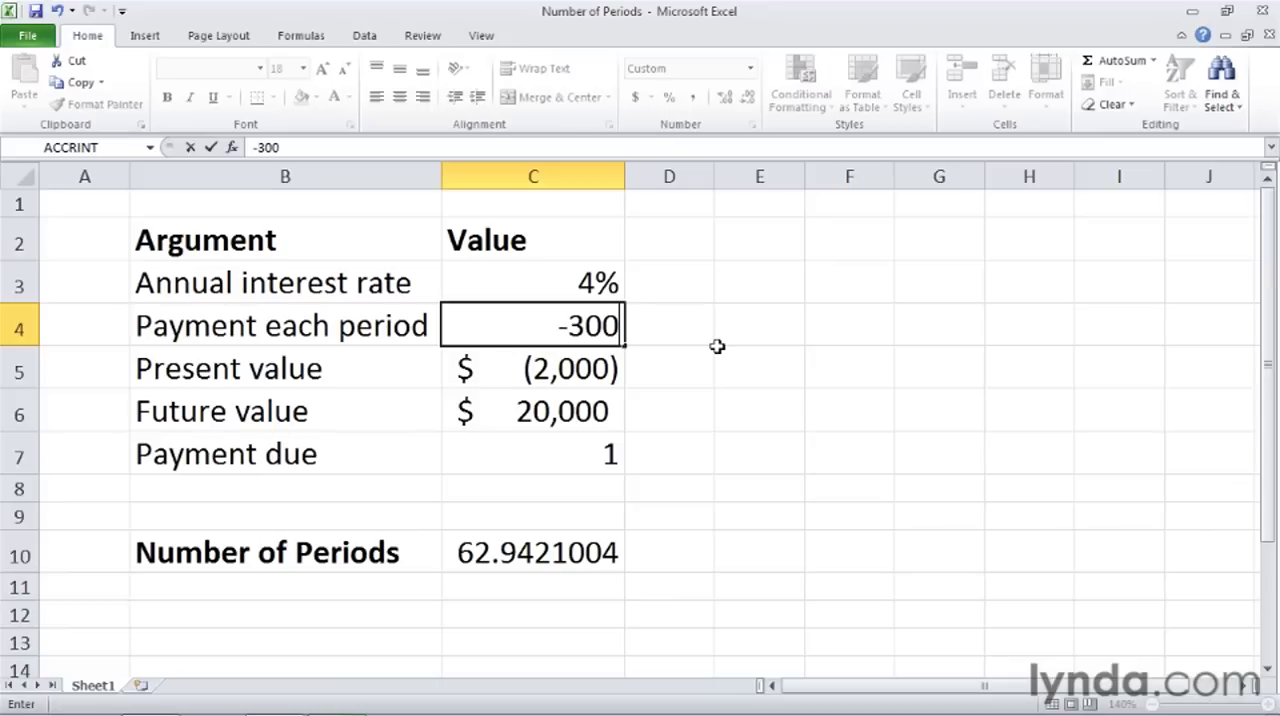
pyautogui.press('Return')
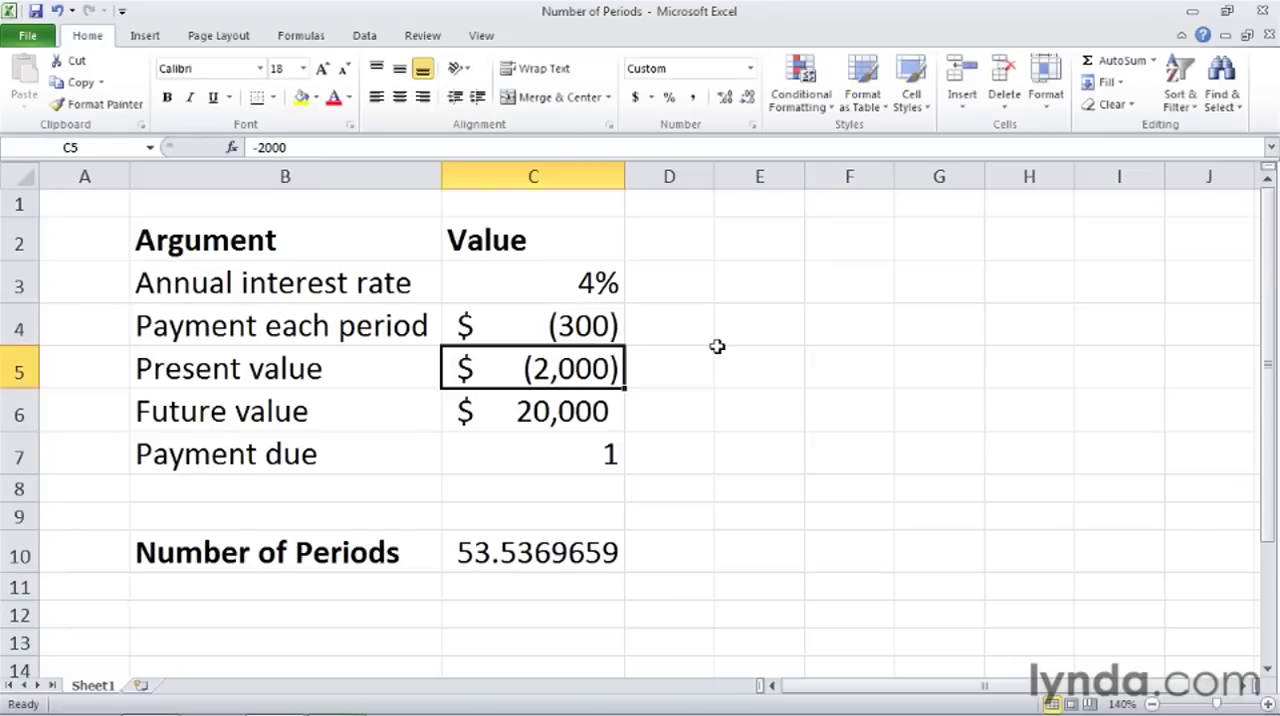